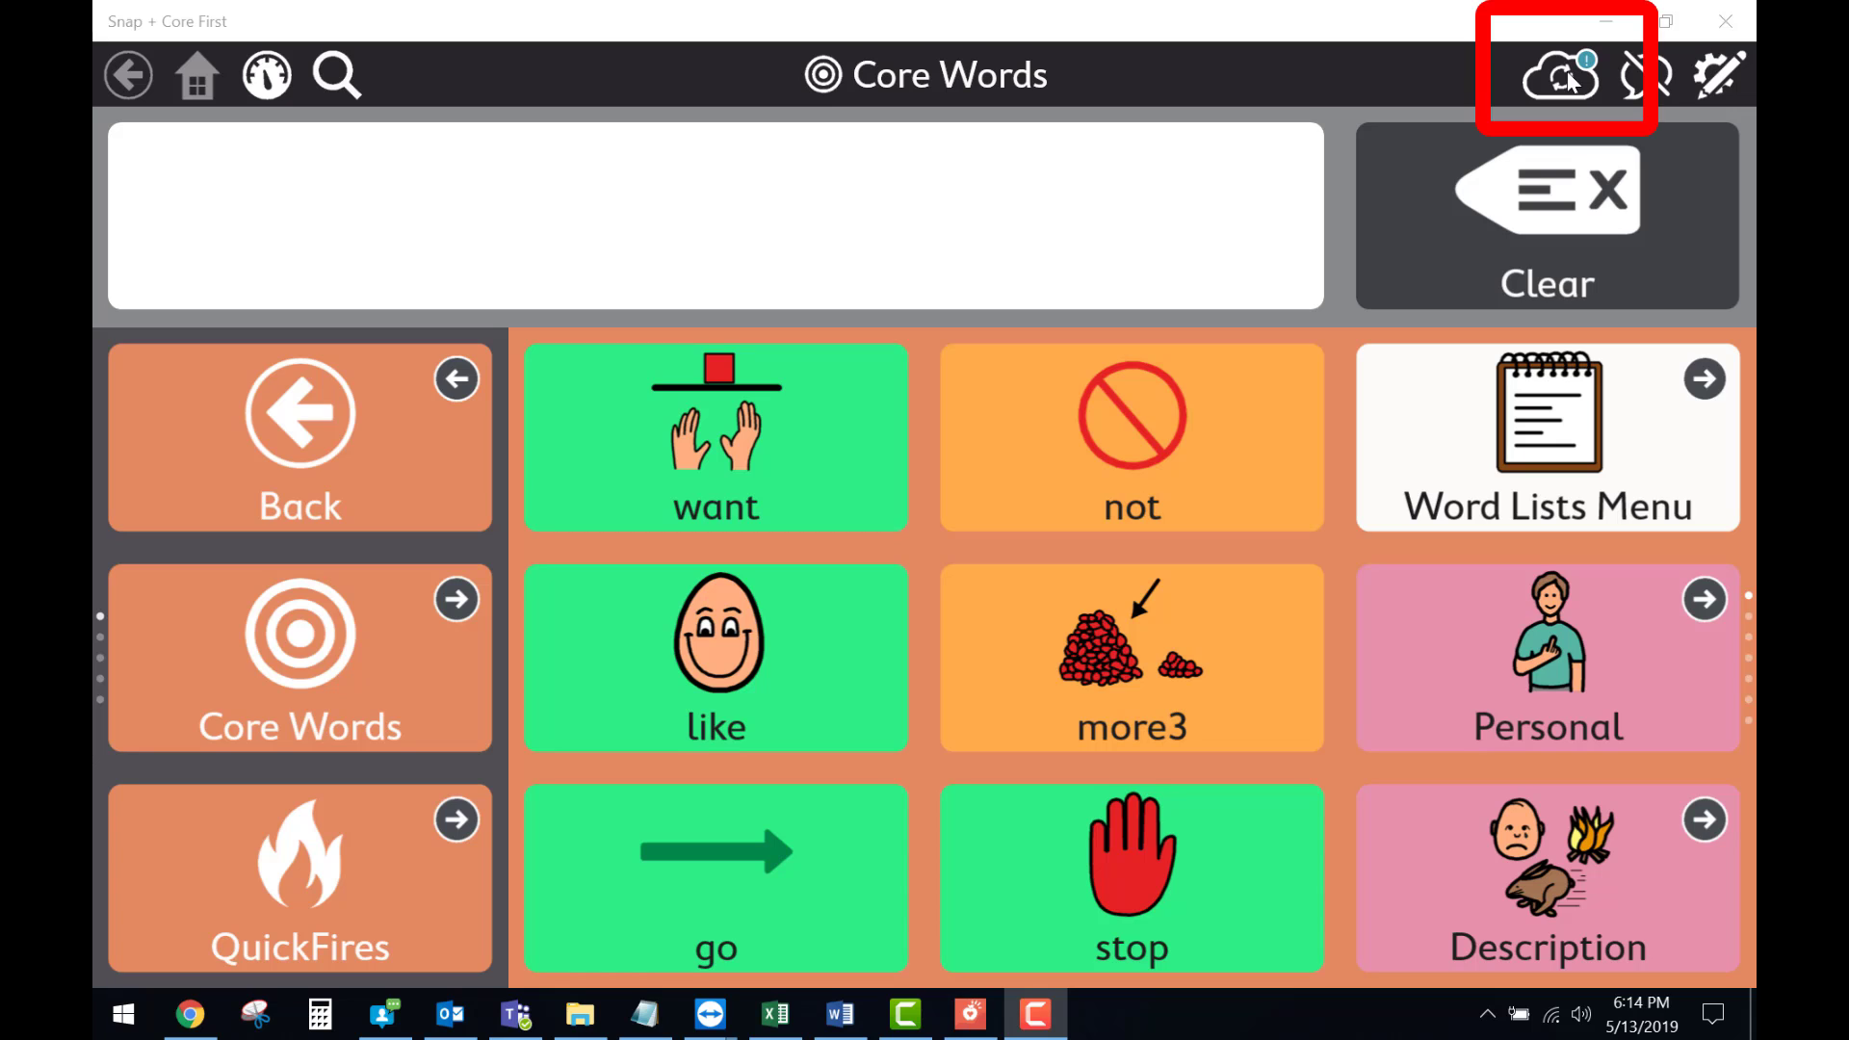
# Open the cloud sync options from the Core Words page to send this device's changes.
pyautogui.click(1556, 74)
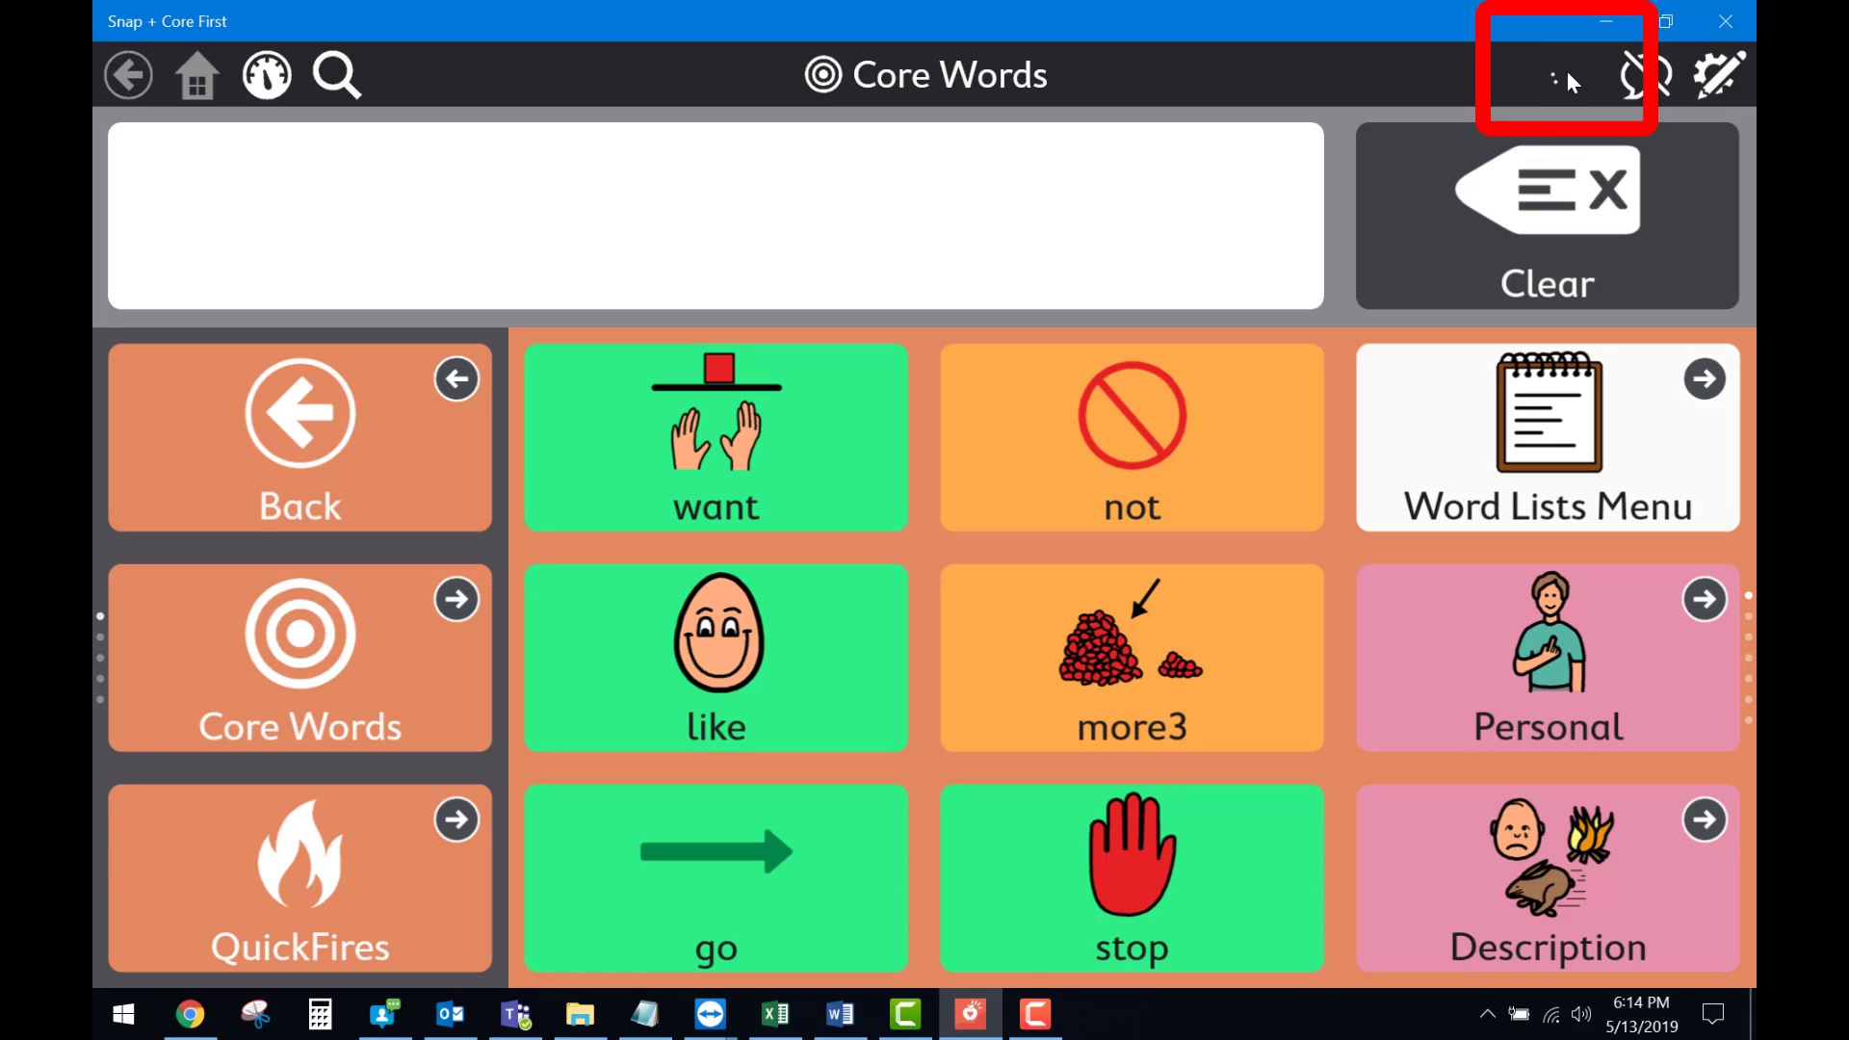
pyautogui.click(1559, 75)
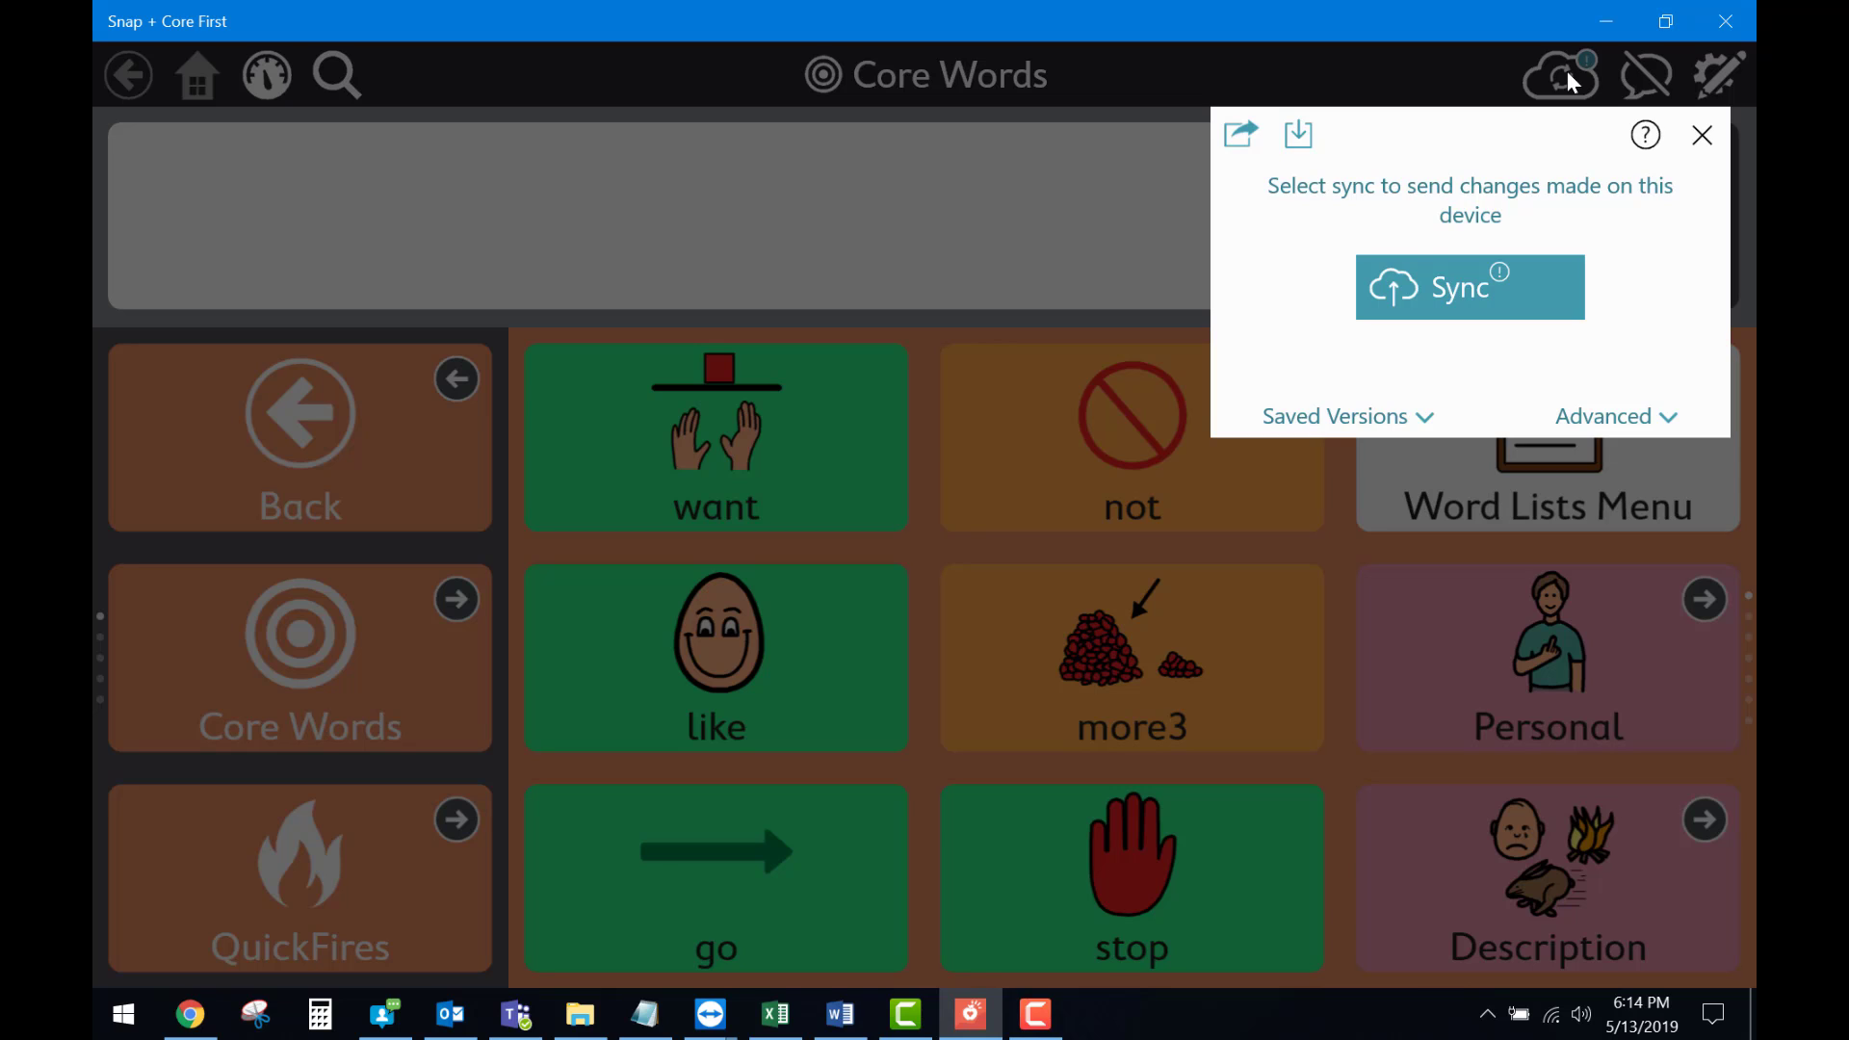
# Sync this device's page set changes to the cloud, then close the sync panel.
pyautogui.click(1467, 287)
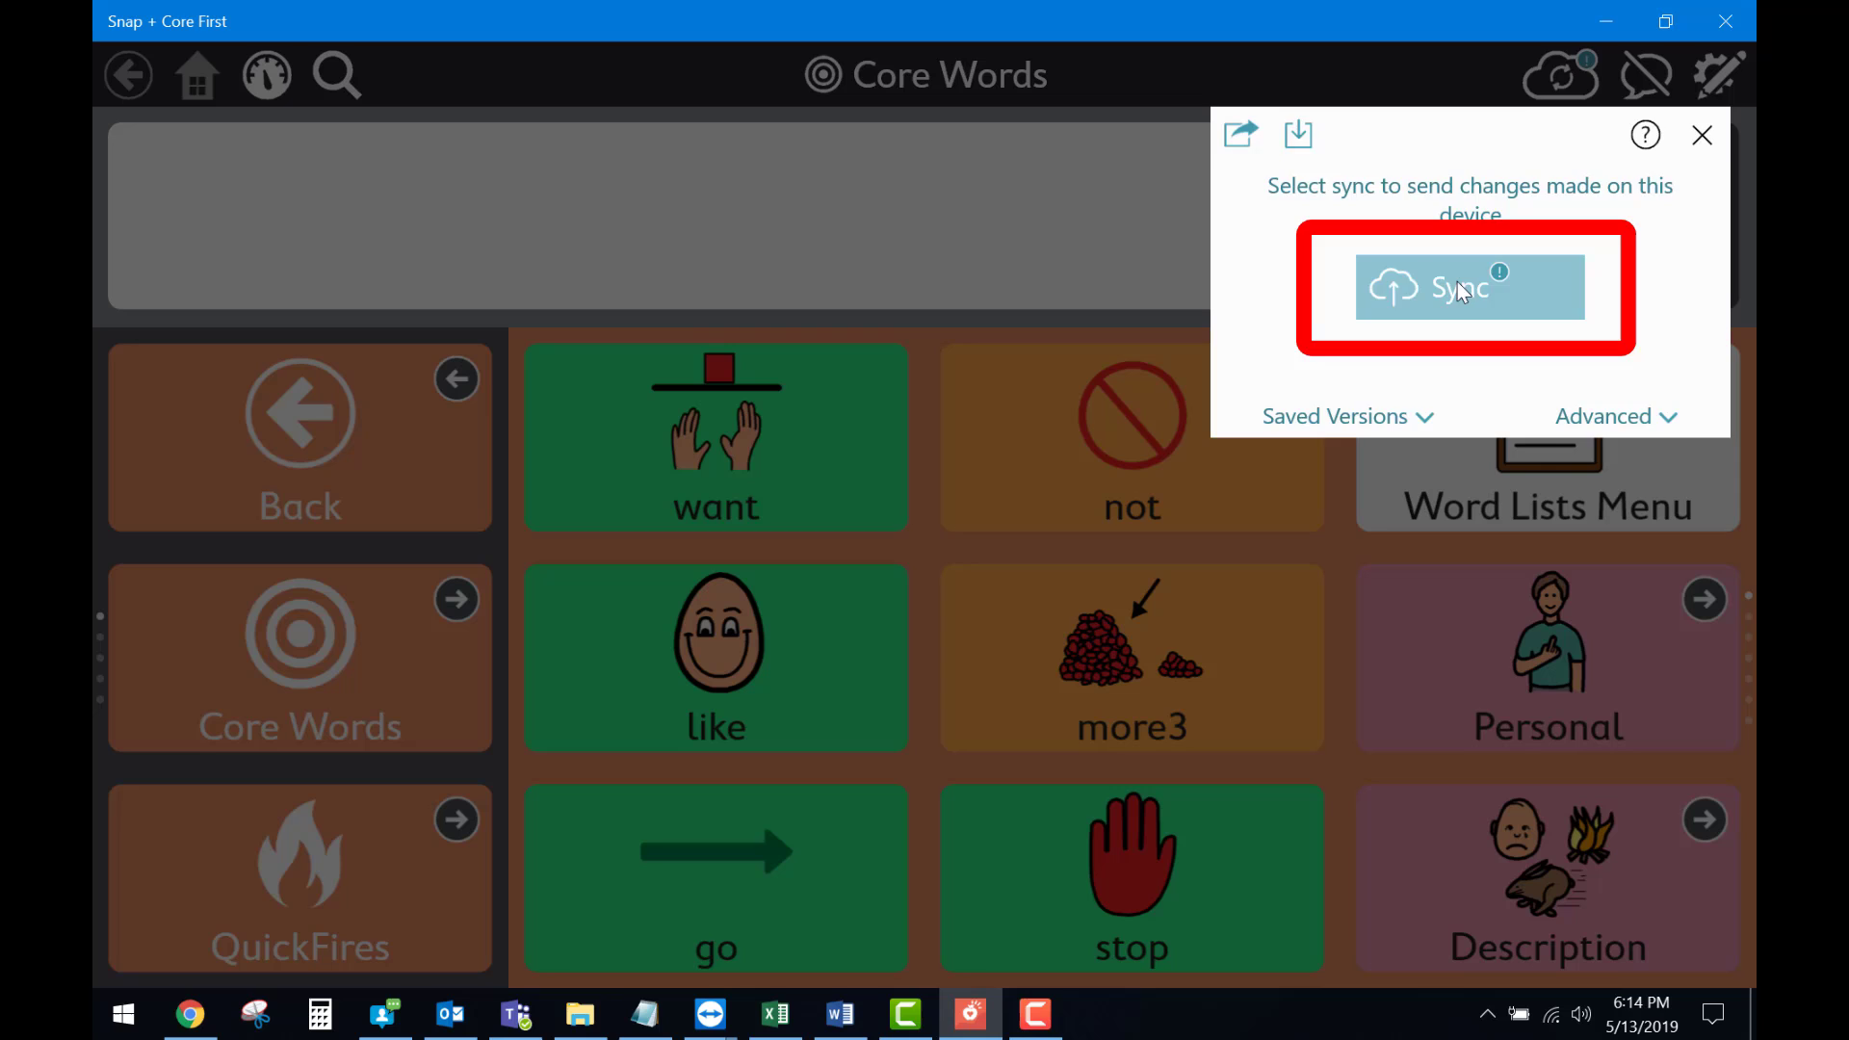
pyautogui.click(1469, 285)
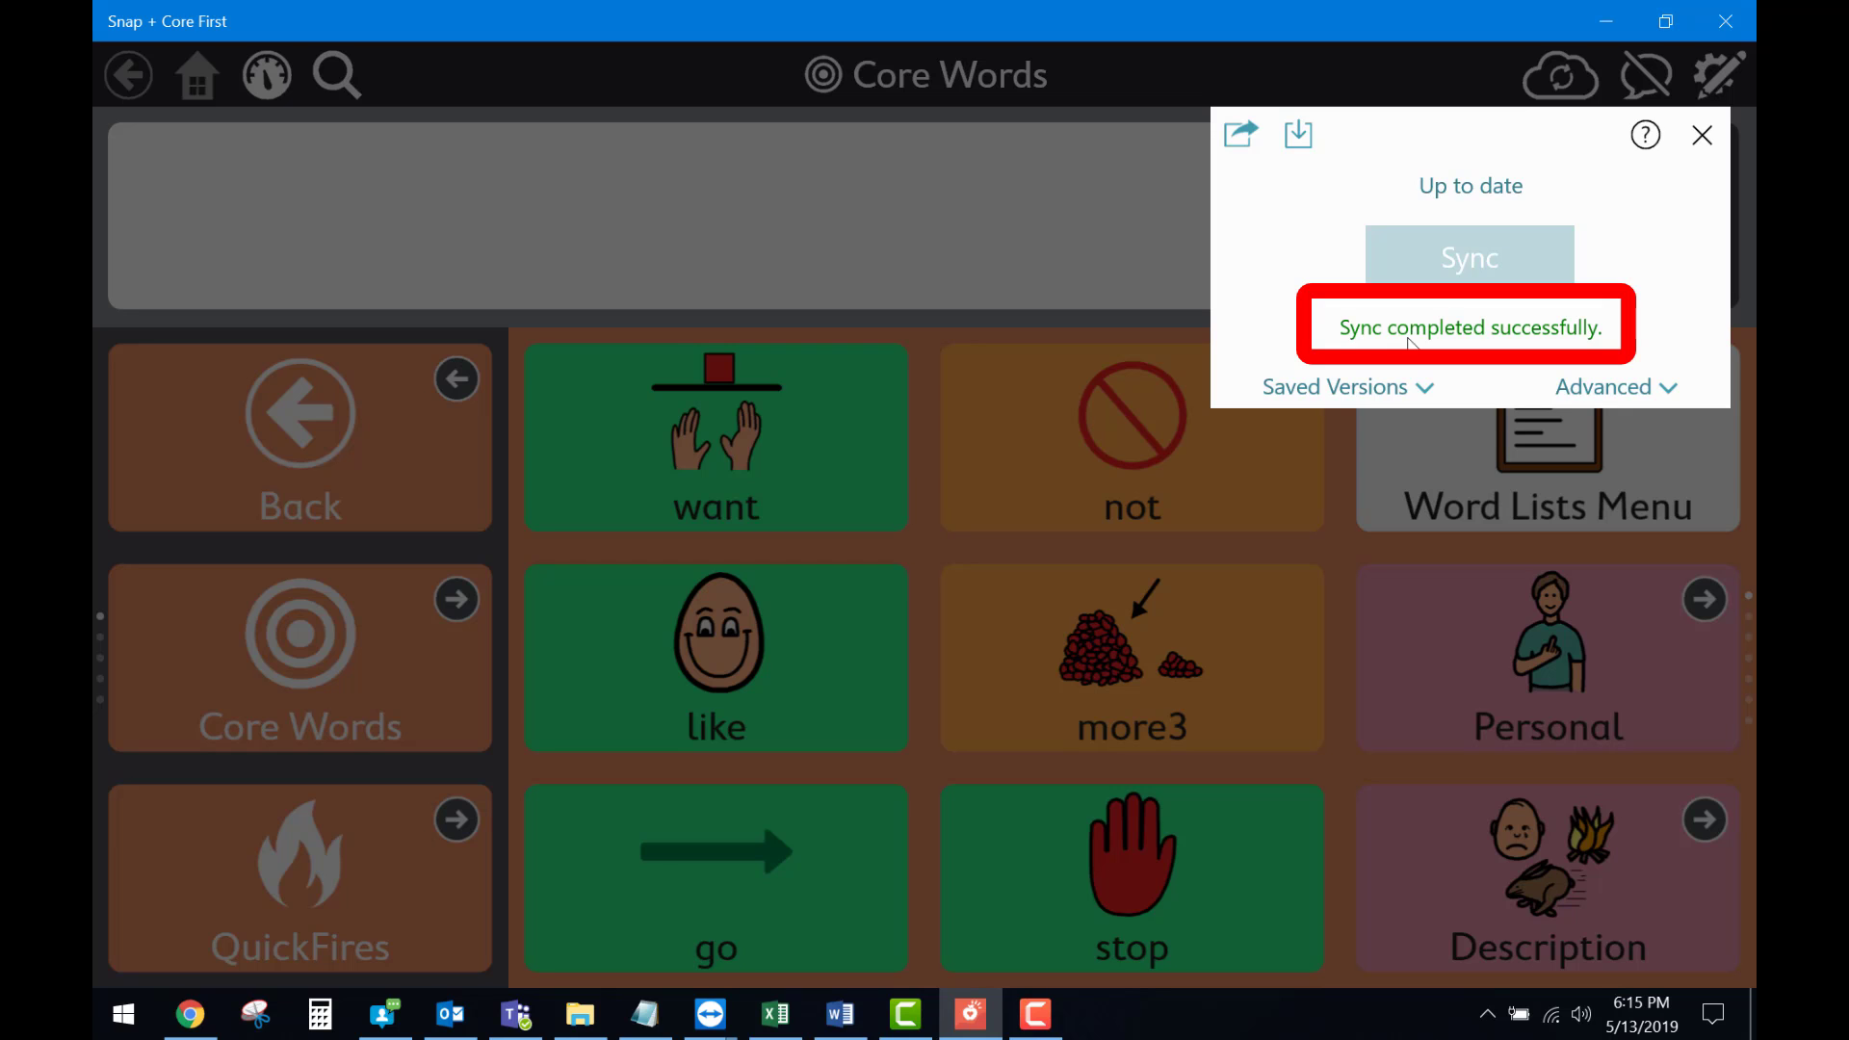
pyautogui.click(1702, 136)
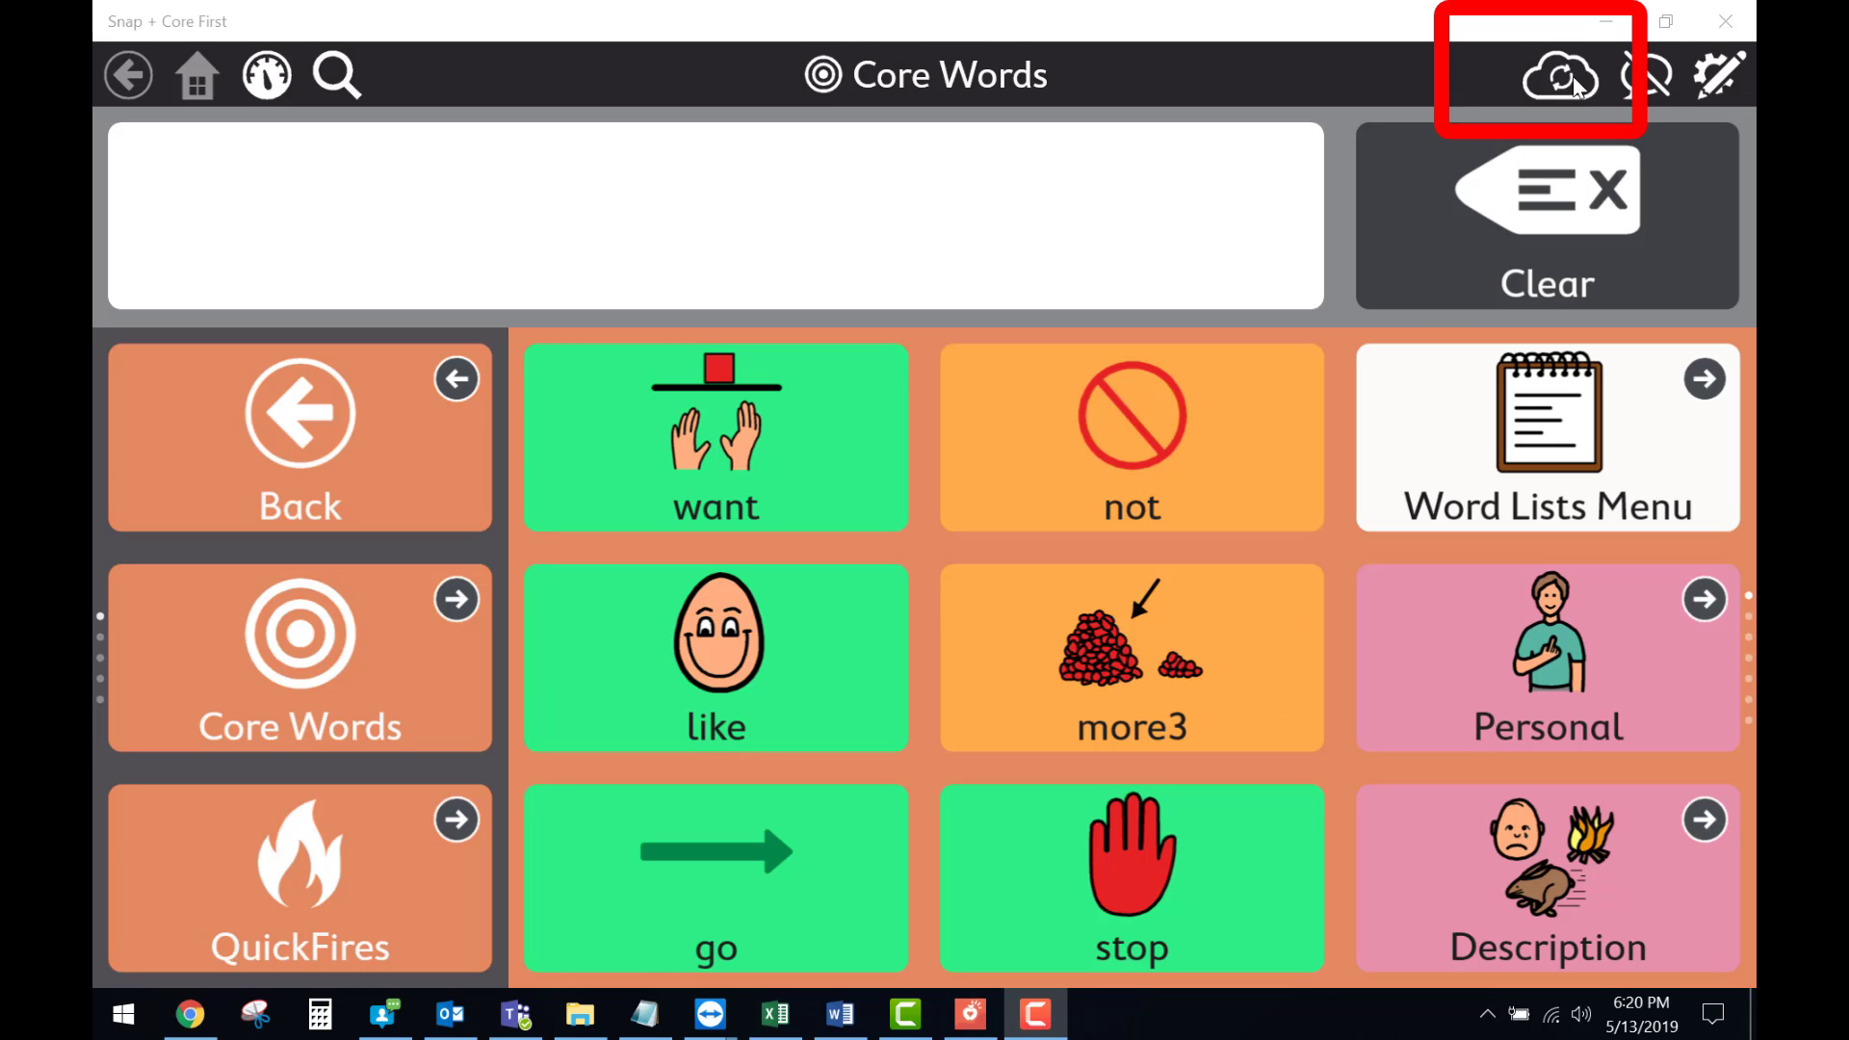
# Reopen the sync panel on the second device, showing it up to date.
pyautogui.click(1559, 74)
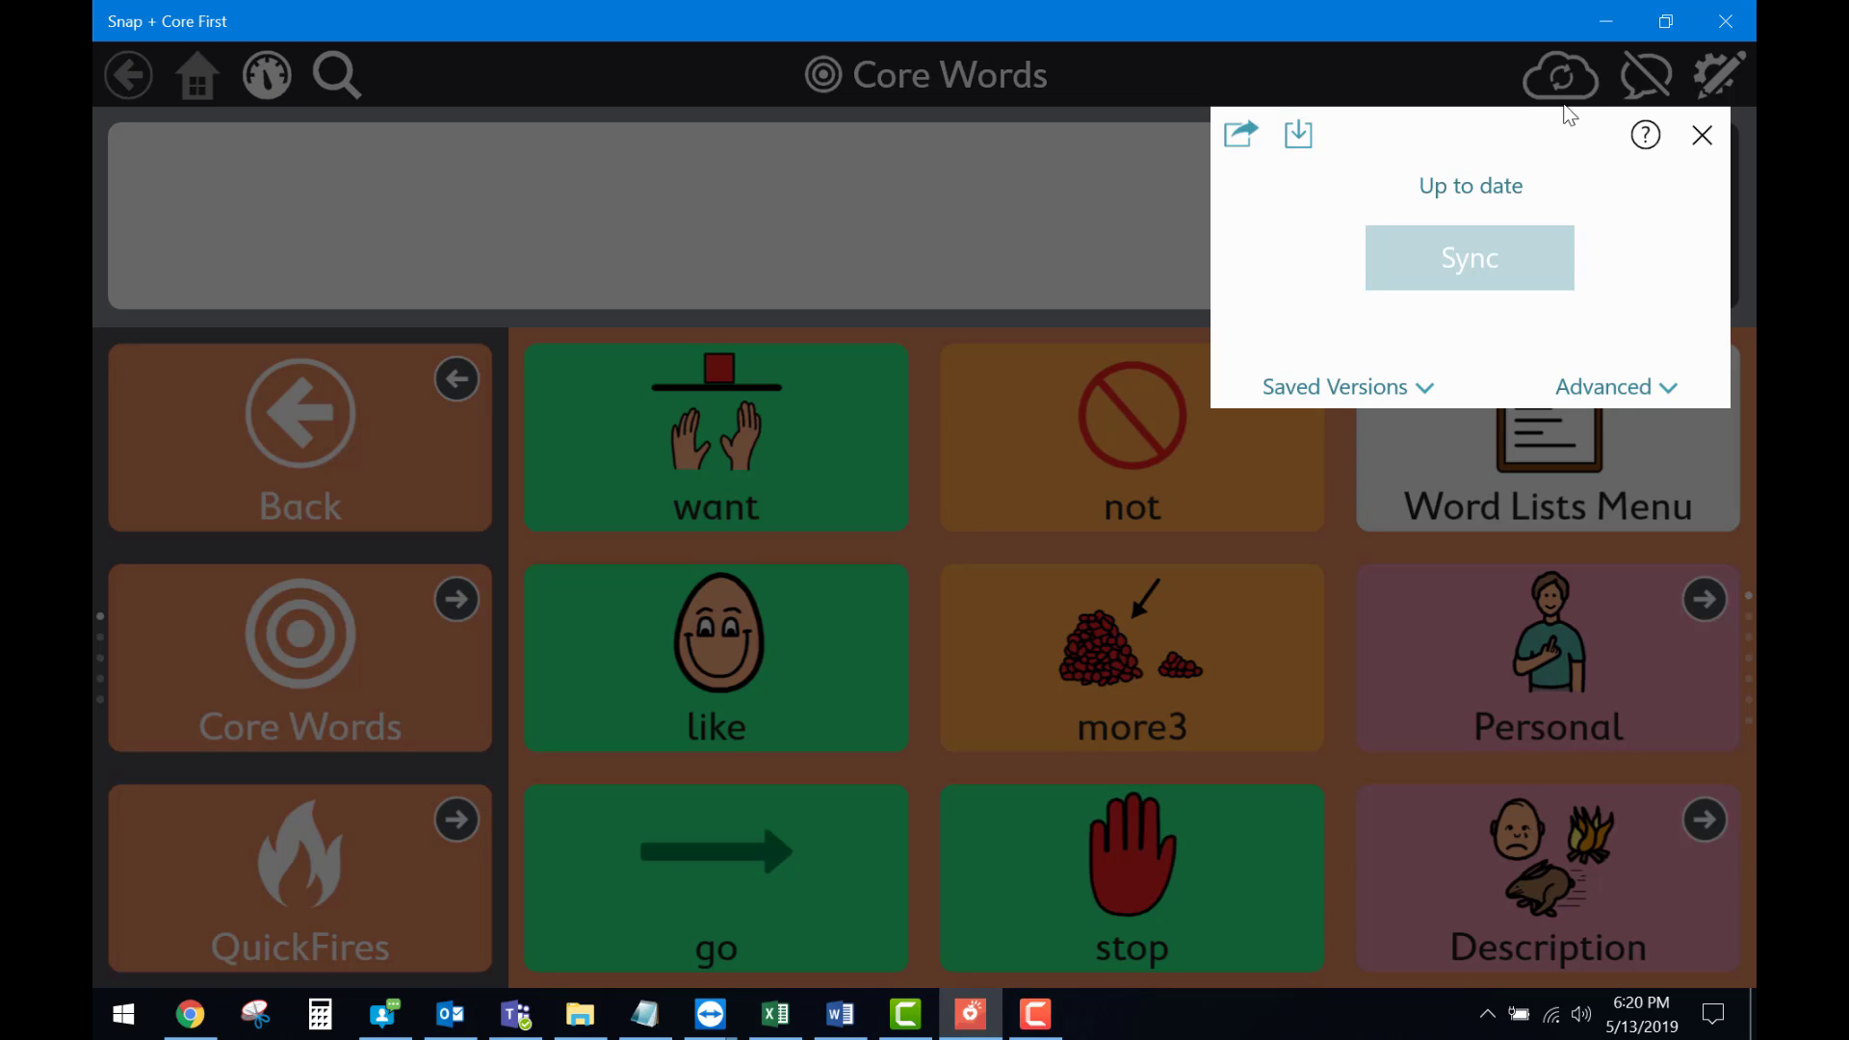
pyautogui.moveTo(1565, 122)
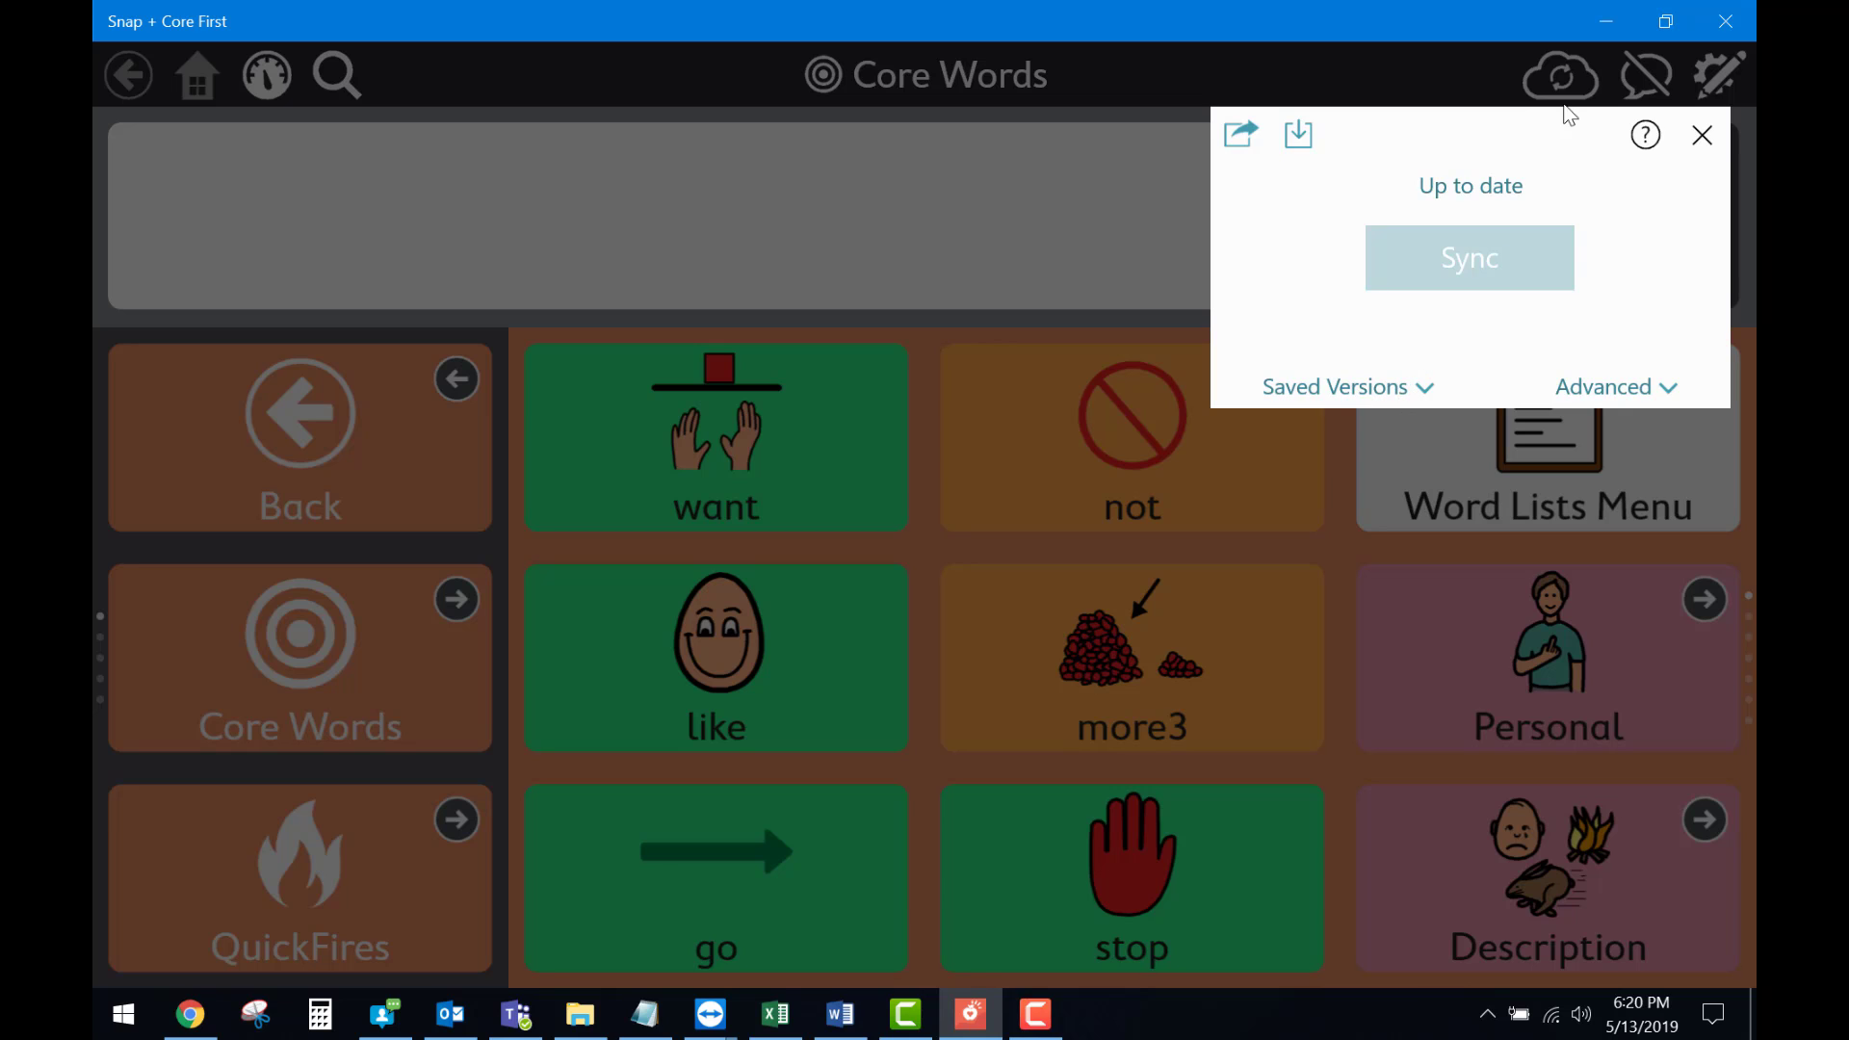
pyautogui.moveTo(1485, 272)
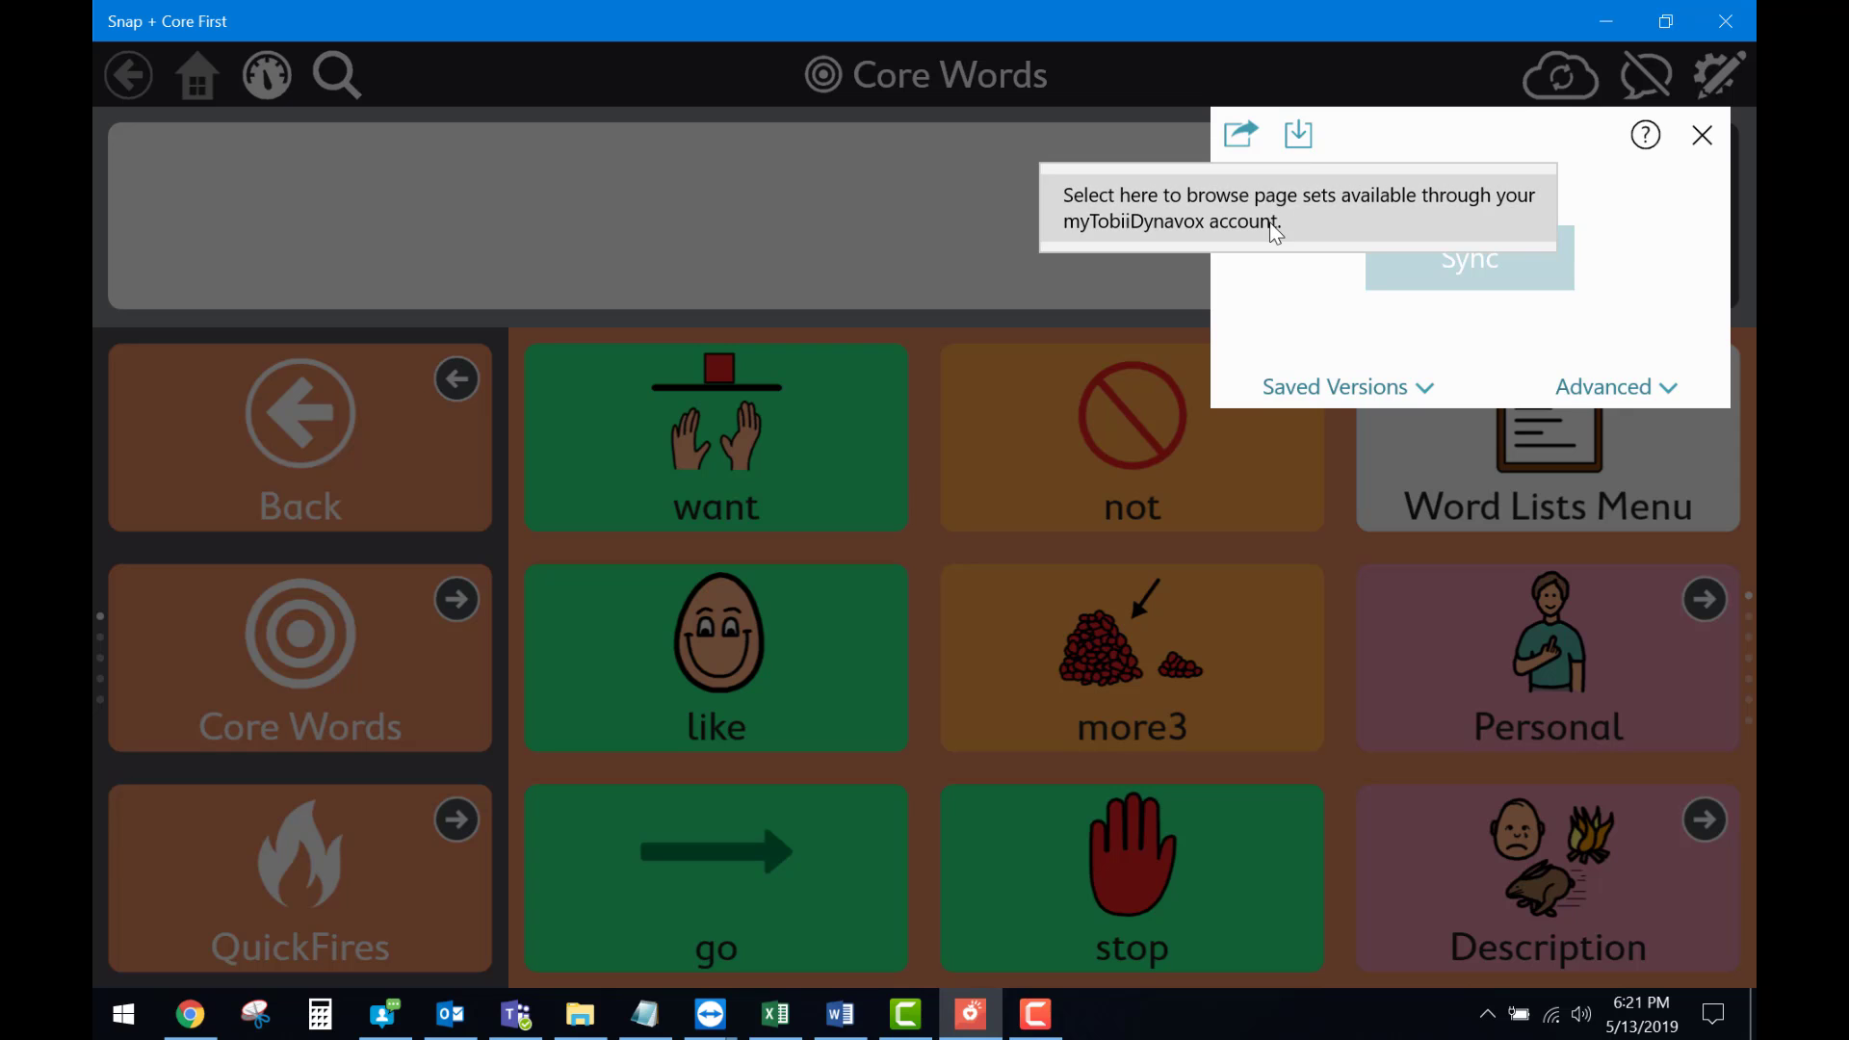
# Download the Core First page set from myTobiiDynavox Page Sets.
pyautogui.click(1297, 135)
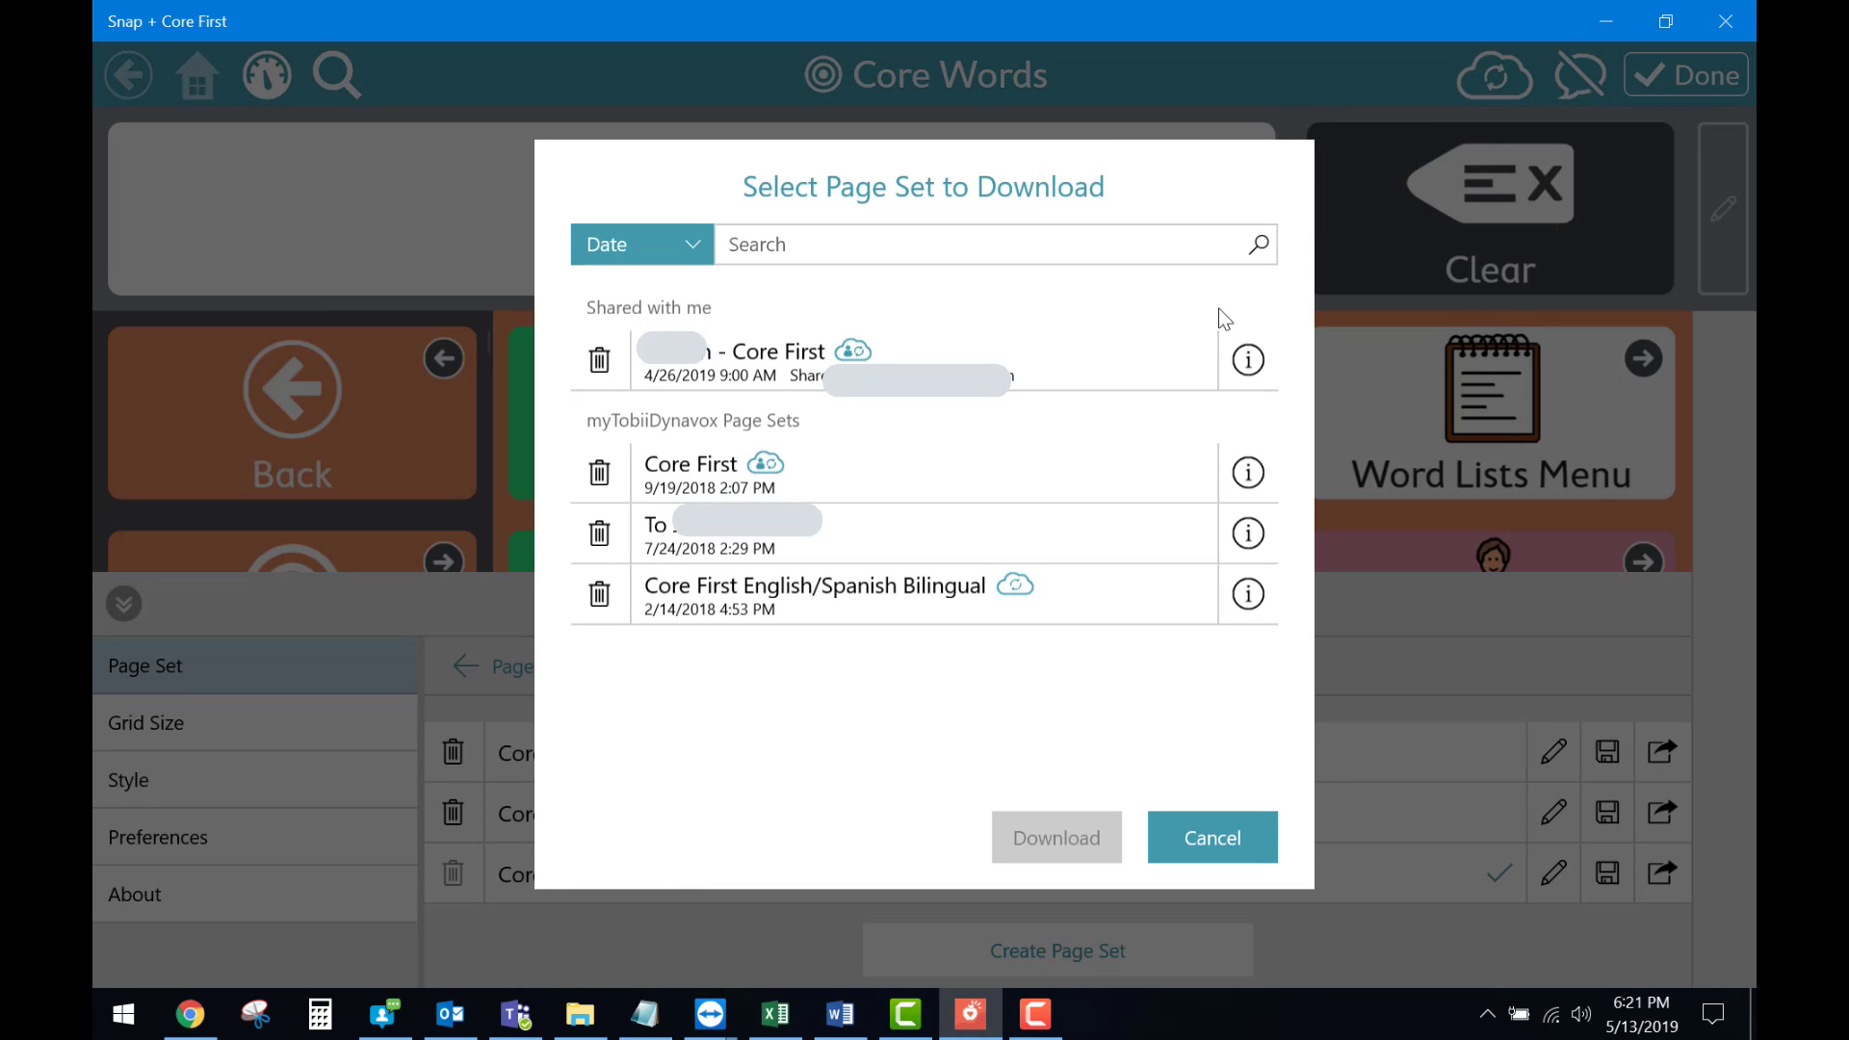
pyautogui.moveTo(1062, 350)
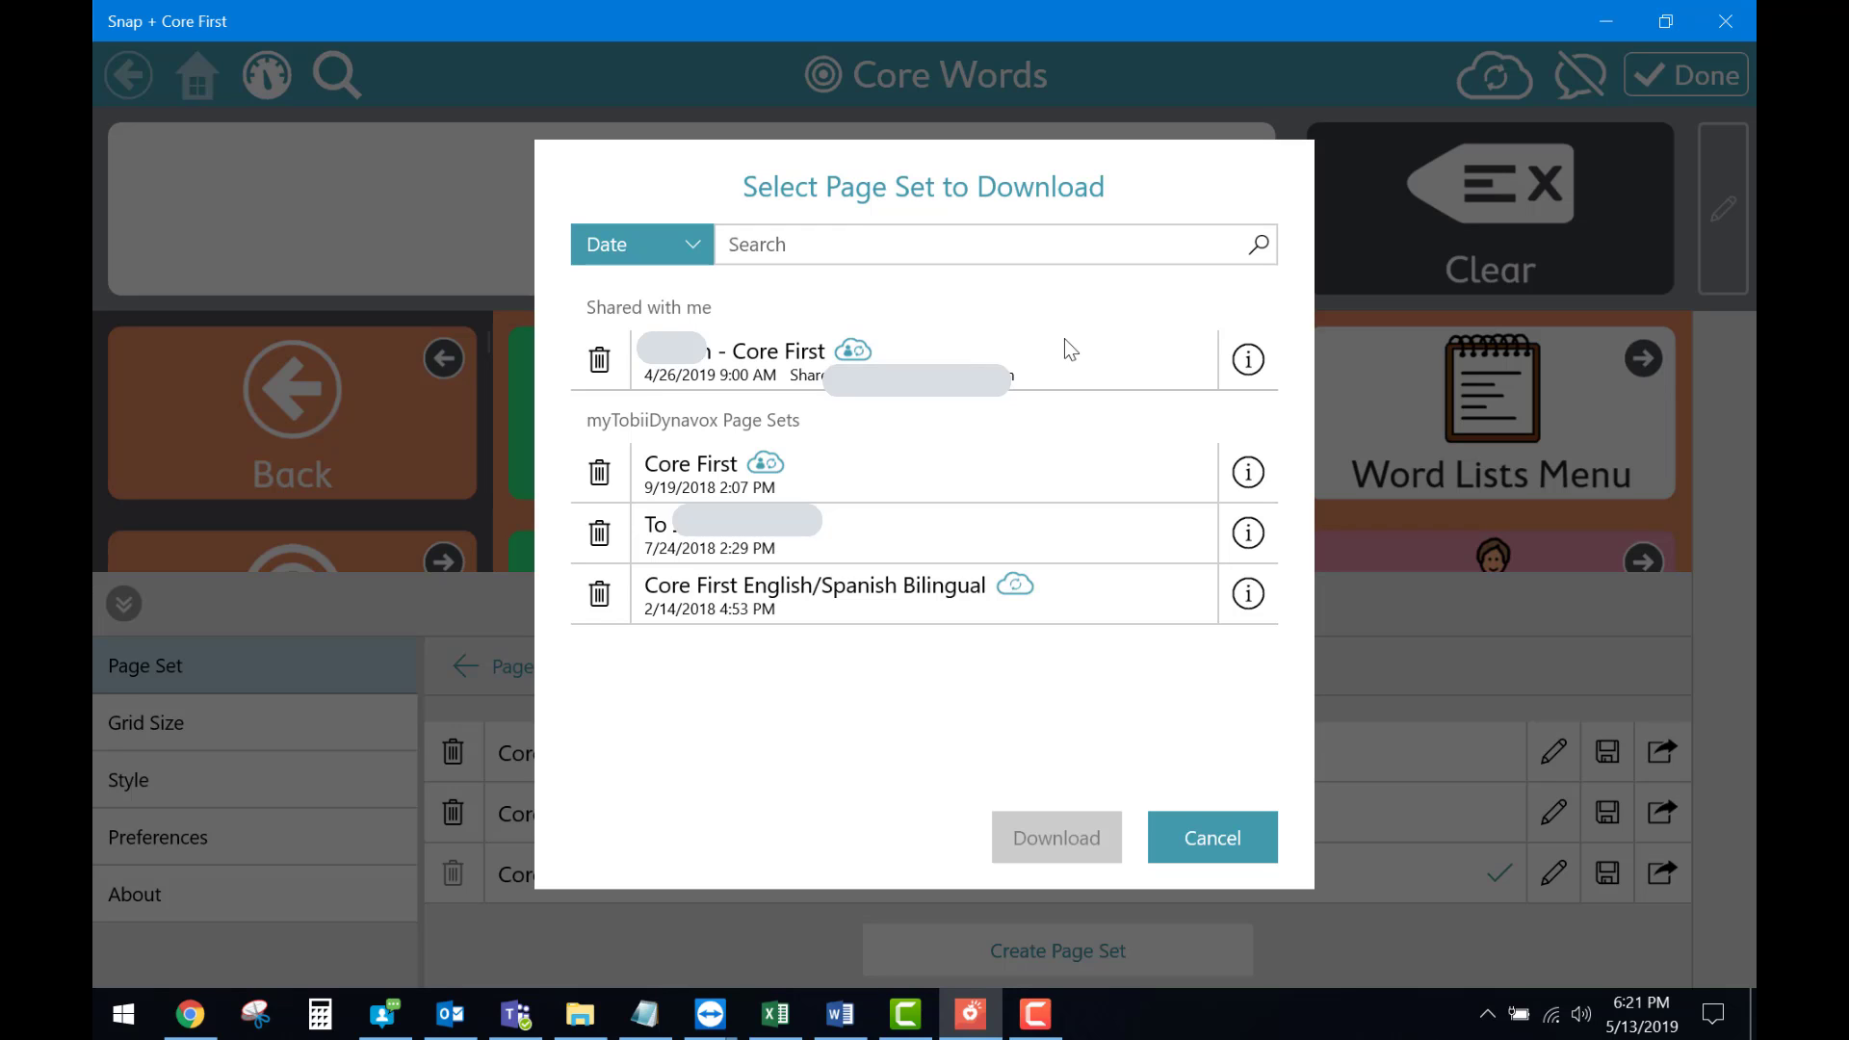
pyautogui.moveTo(831, 478)
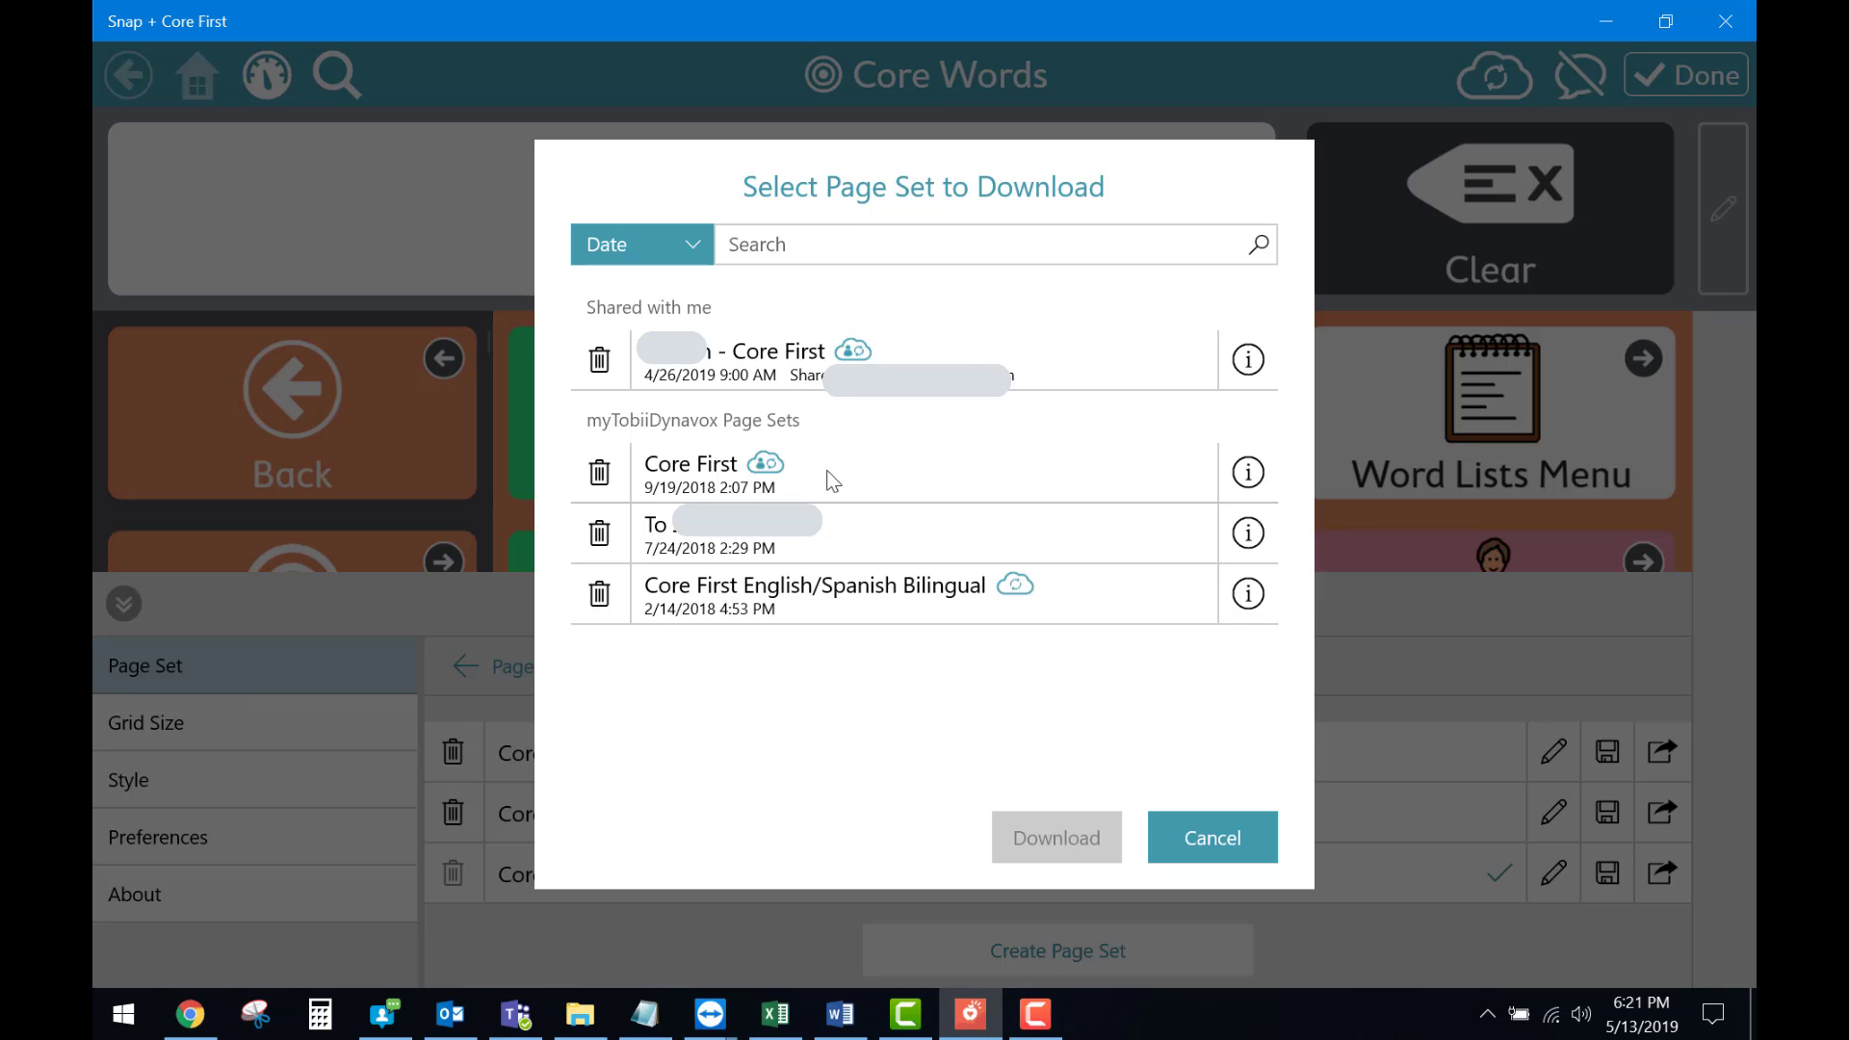
pyautogui.click(692, 472)
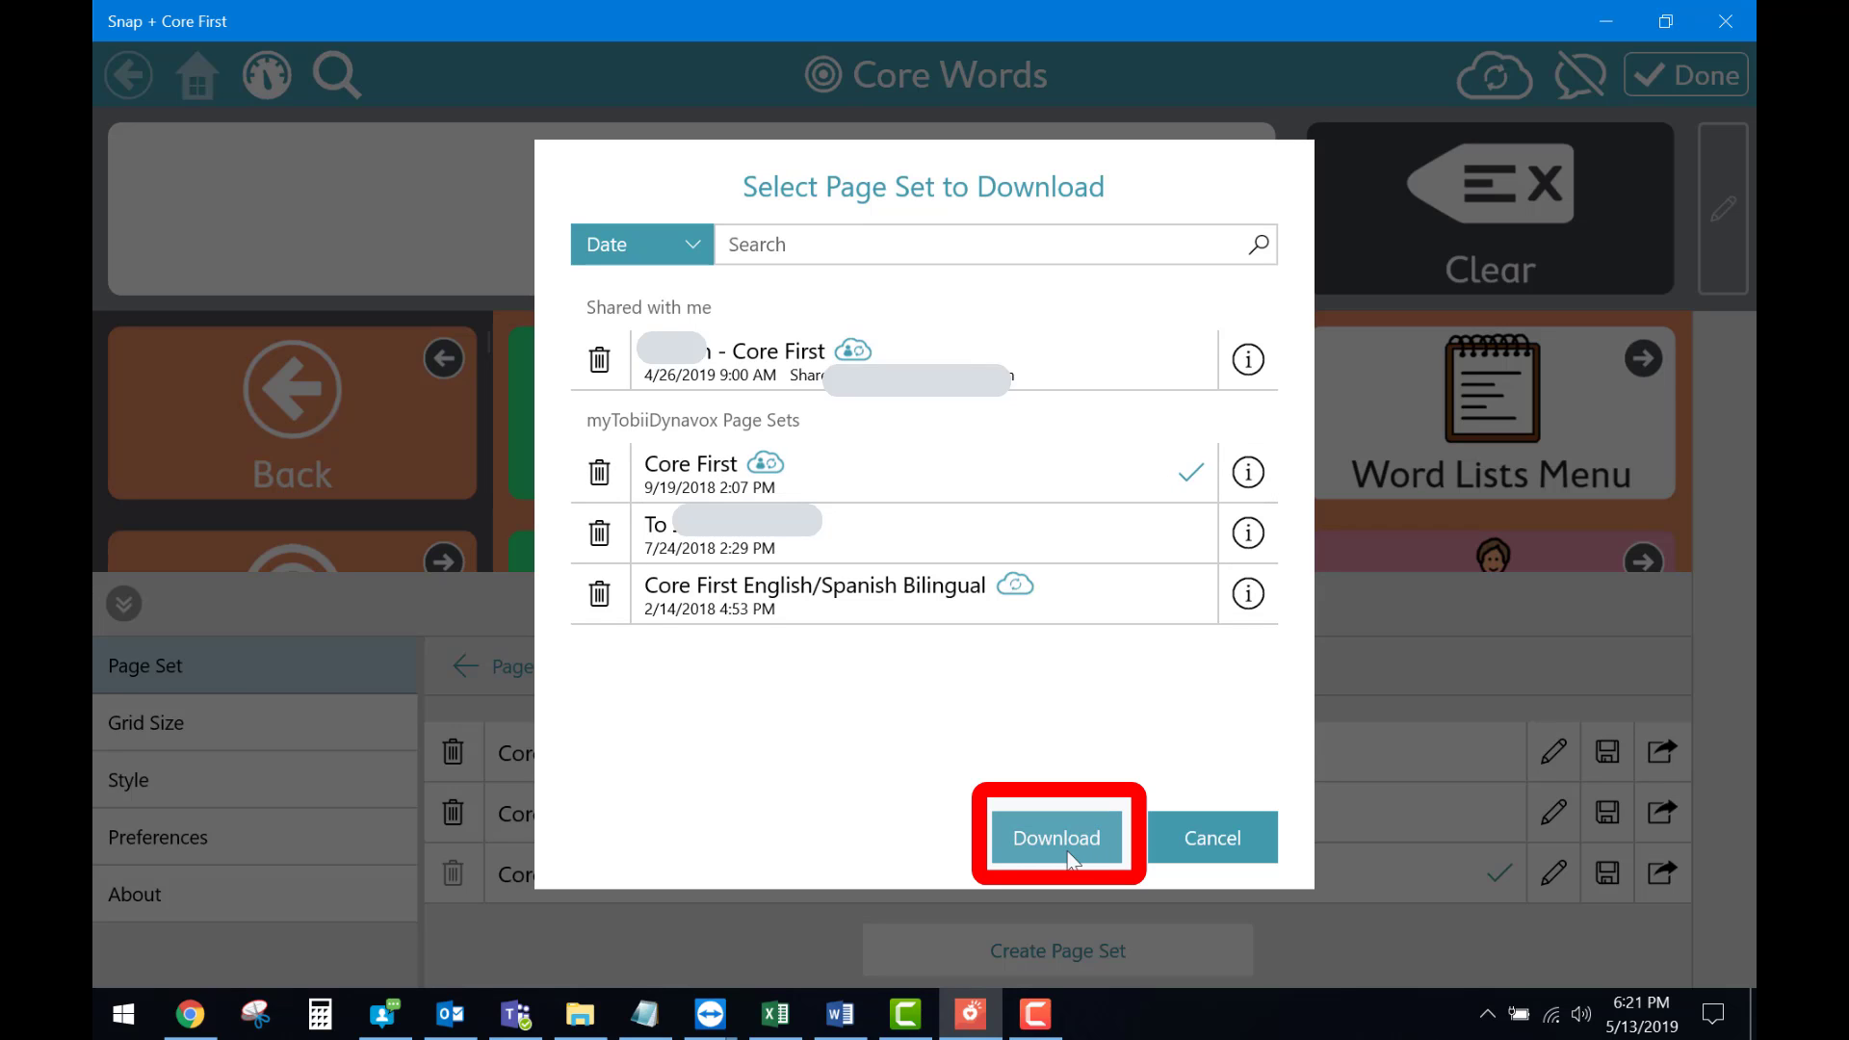
pyautogui.click(1055, 837)
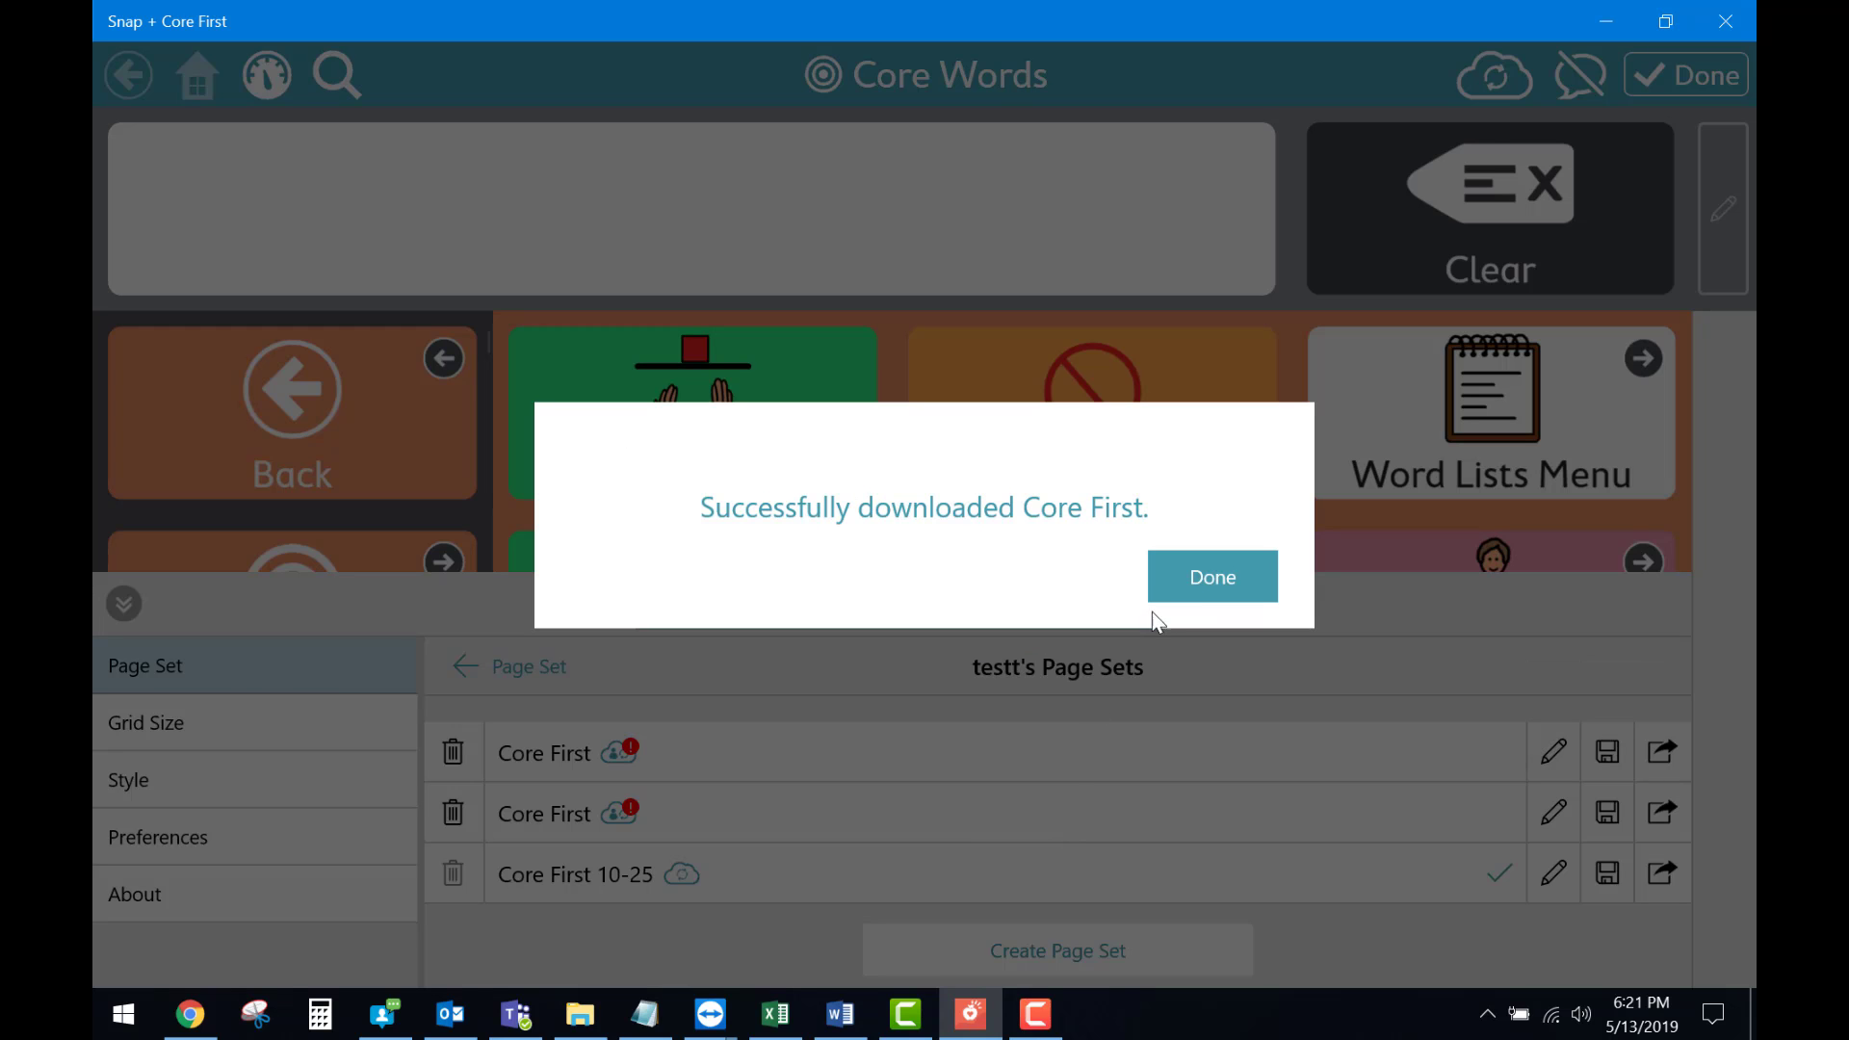
# Dismiss the confirmation, make Core First the active page set, and exit edit mode.
pyautogui.click(1211, 576)
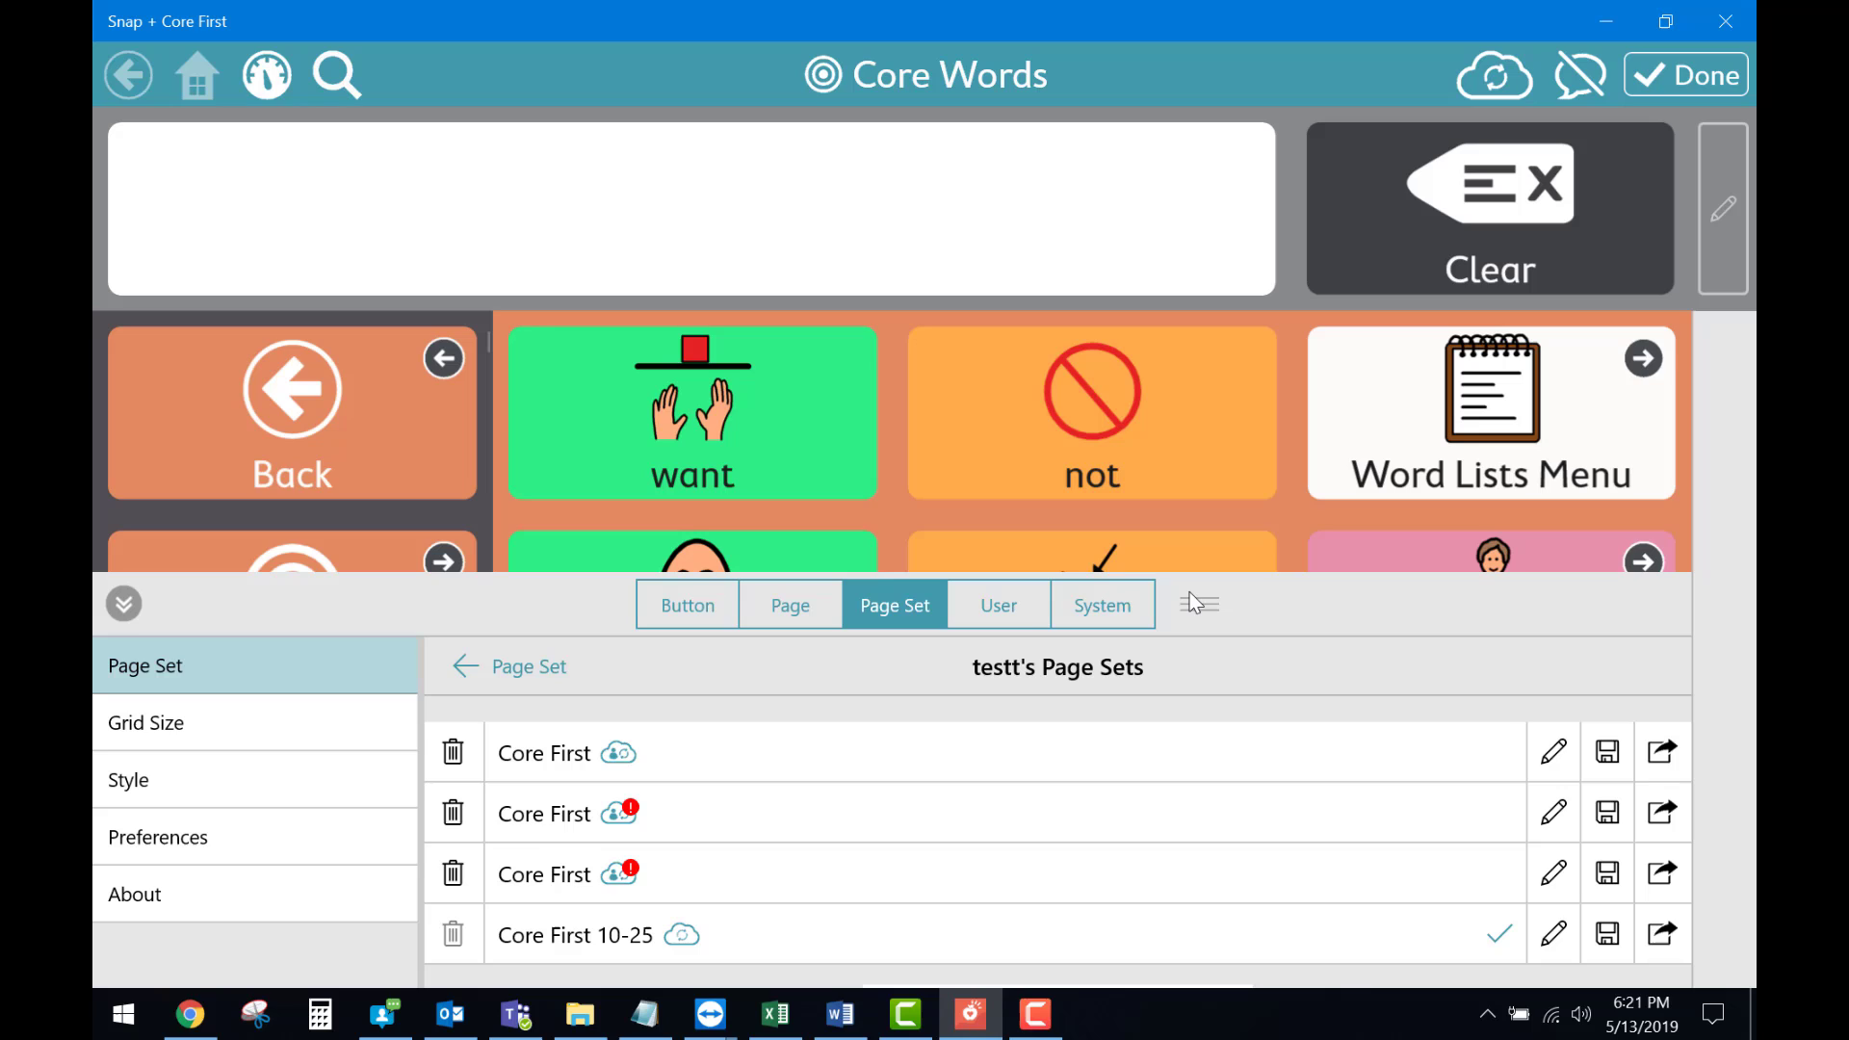
pyautogui.click(145, 667)
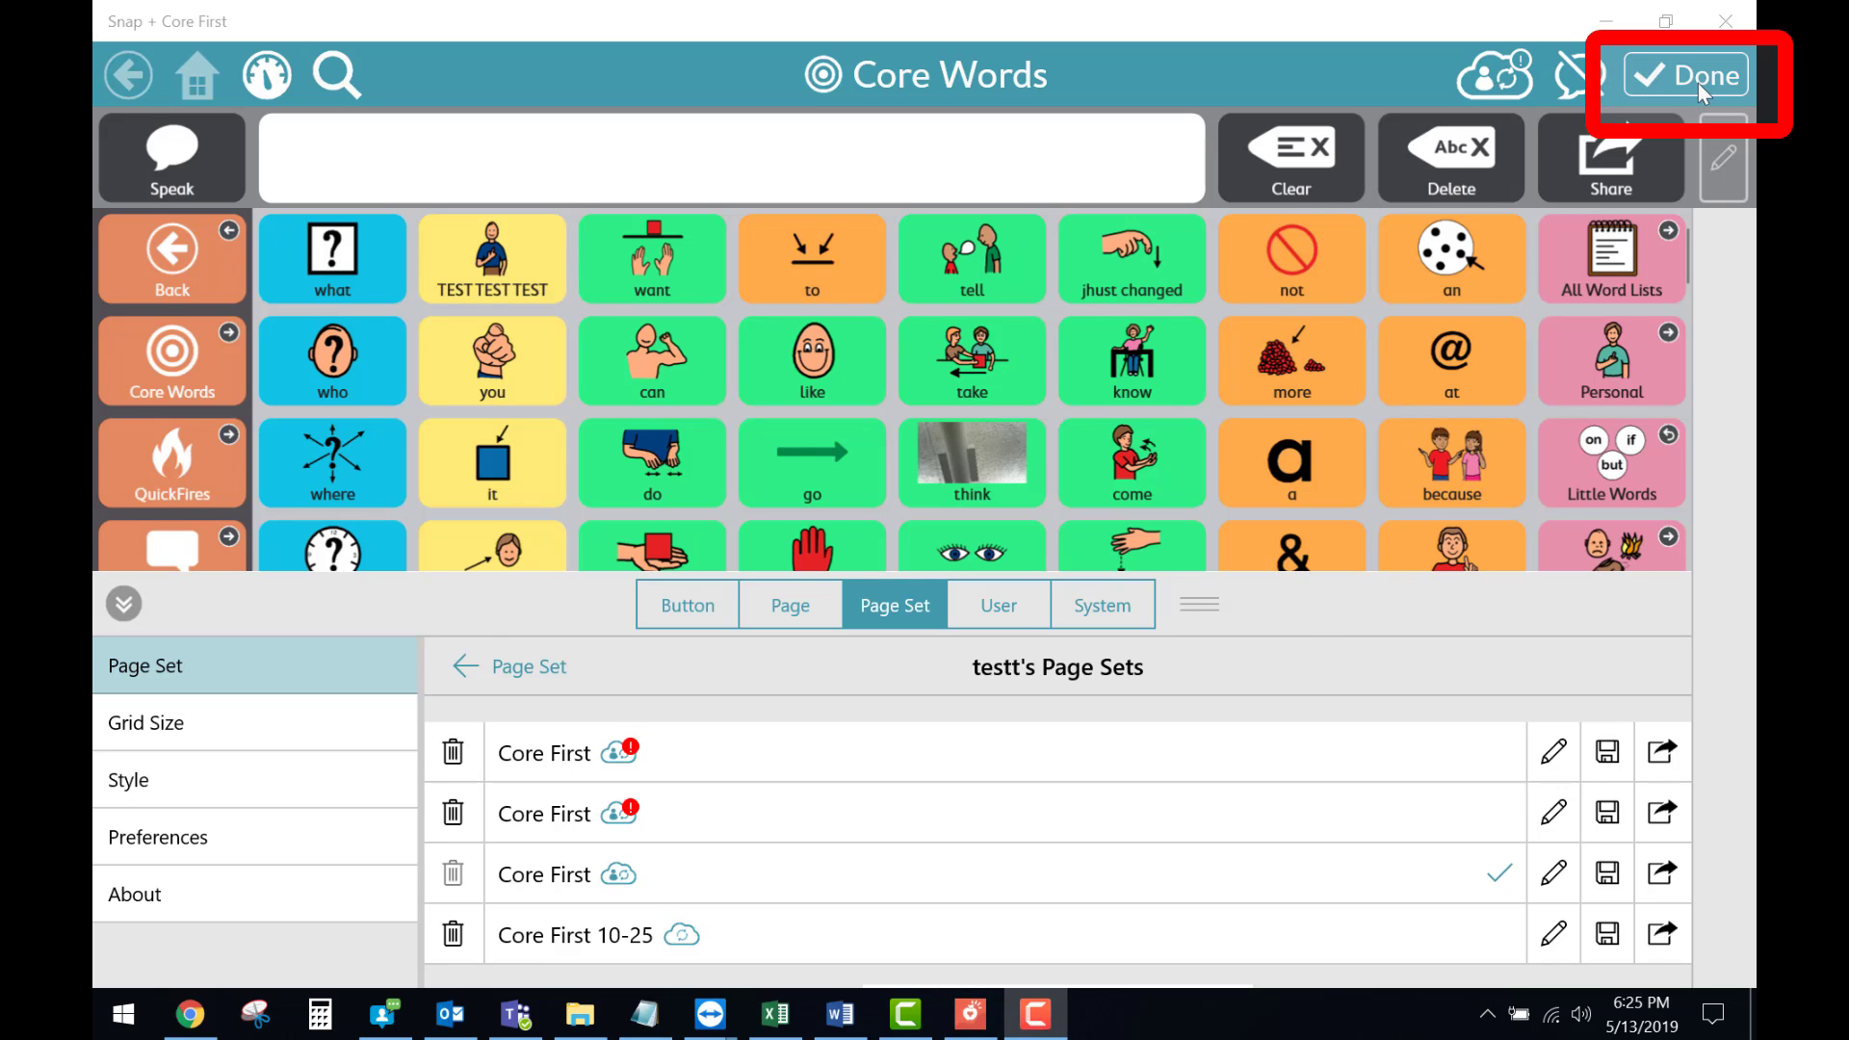
pyautogui.click(1686, 74)
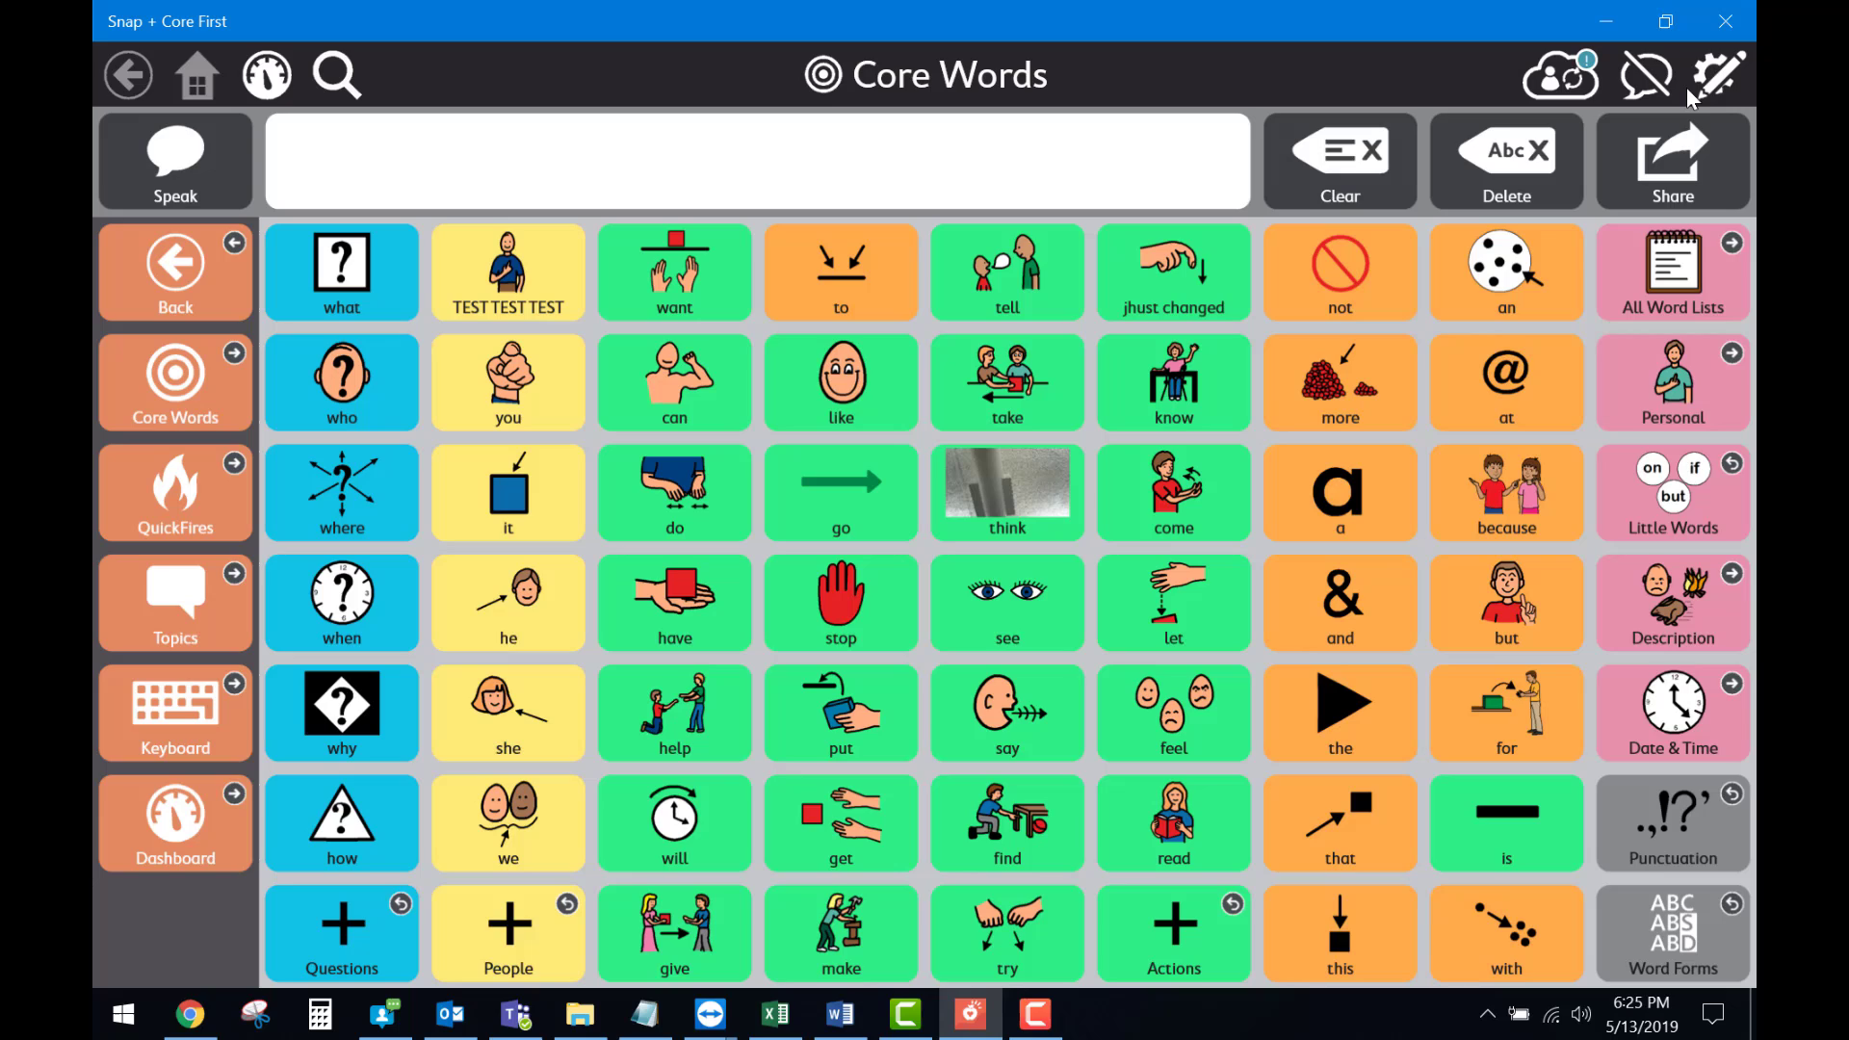